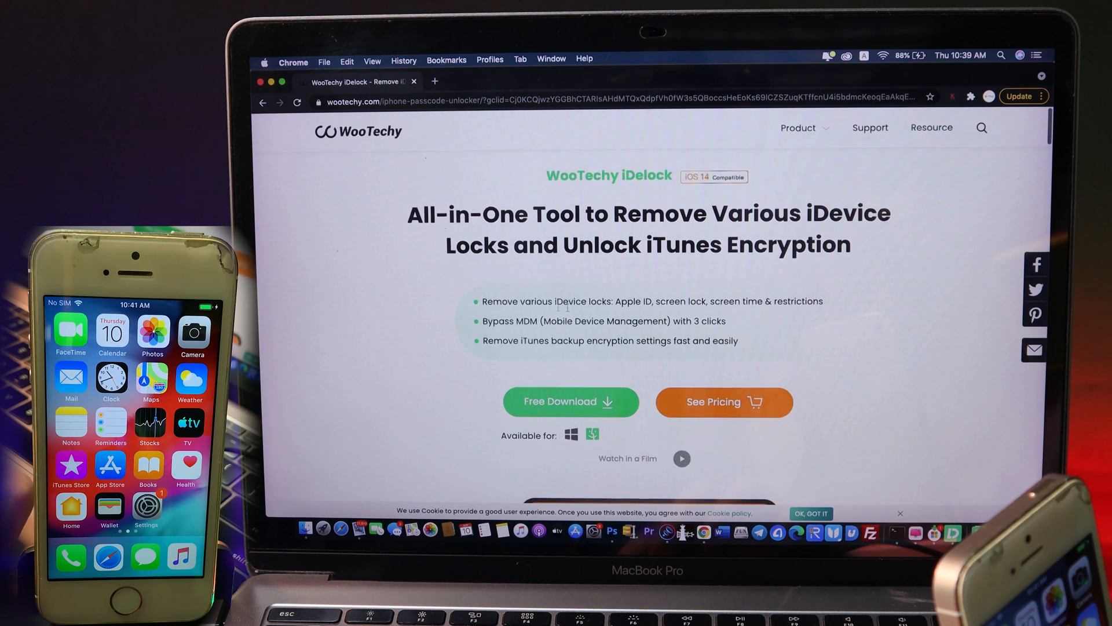
Choose the Unlock Screen Time Passcode mode from the iDelock home screen
scroll(down, 3)
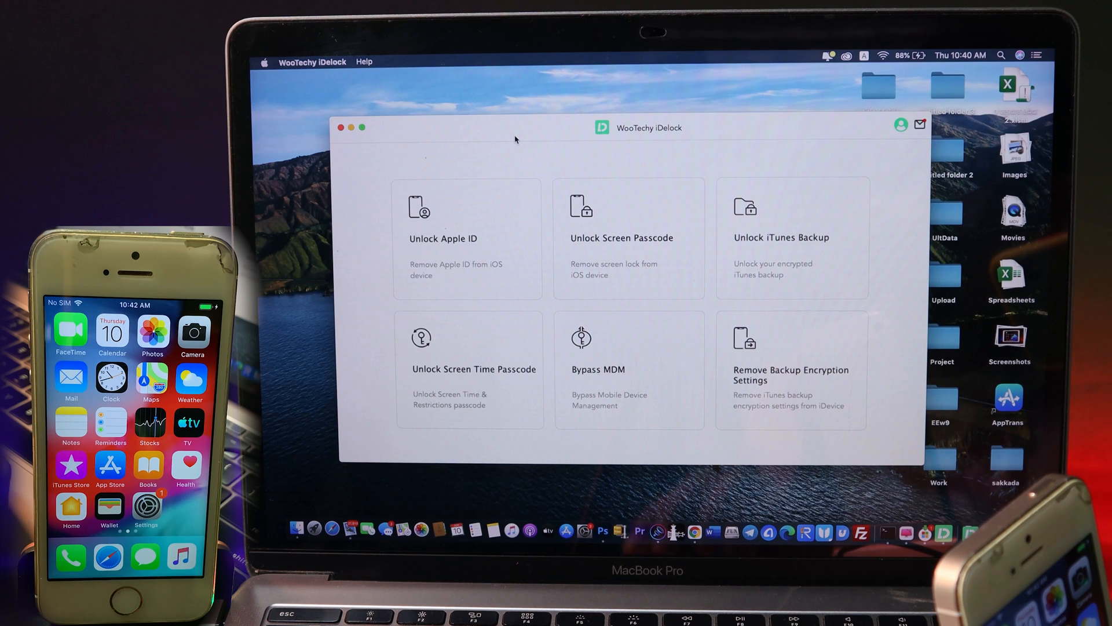
mouse_move(492, 248)
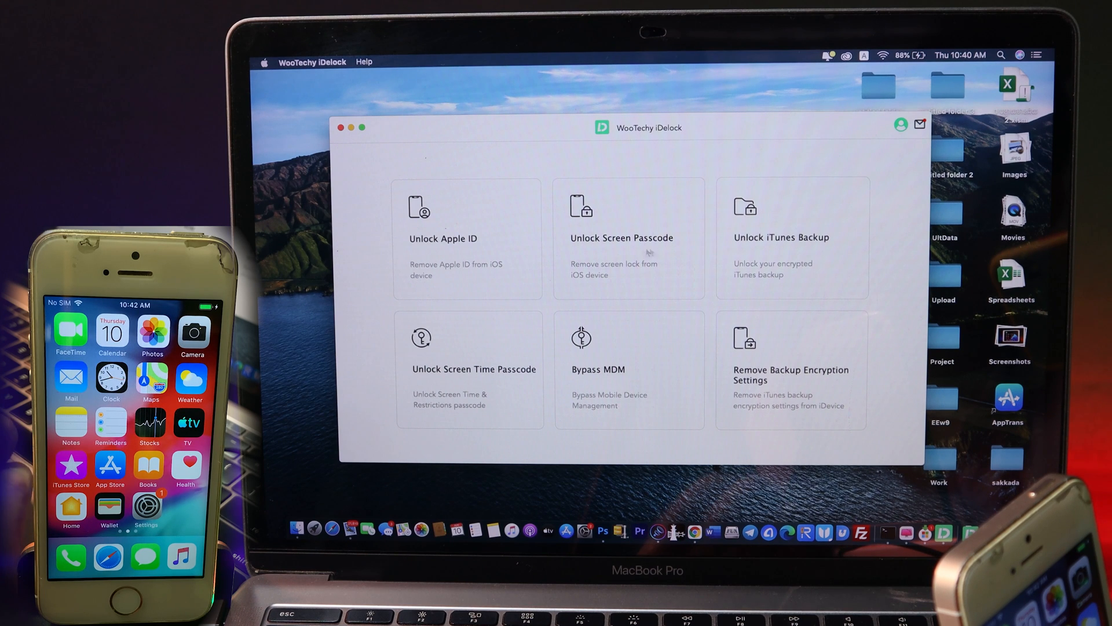
mouse_move(766, 225)
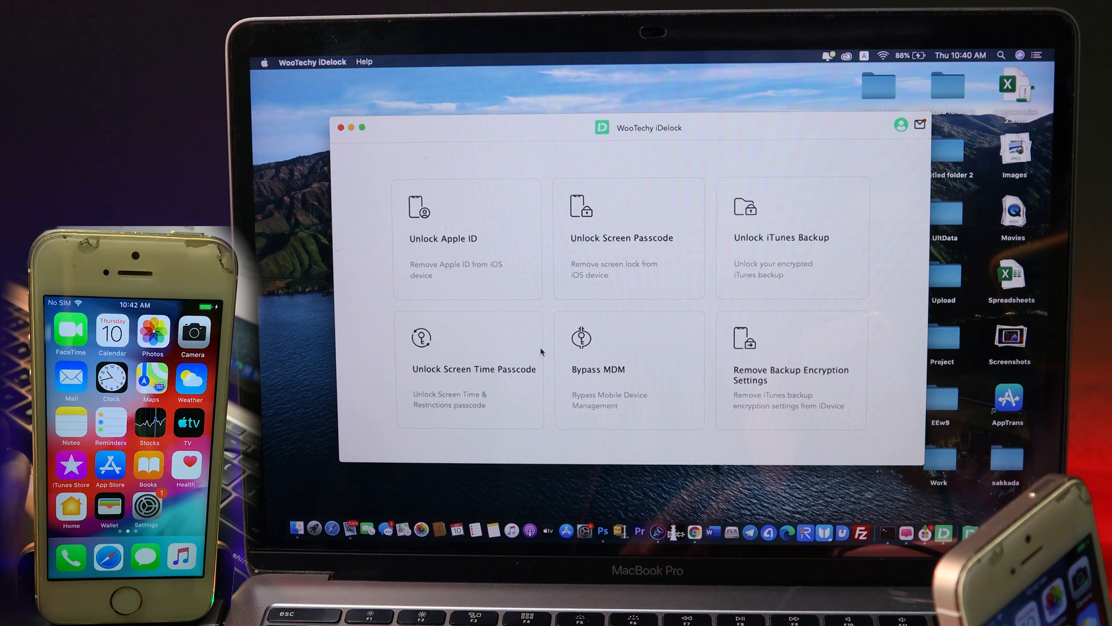
mouse_move(514, 394)
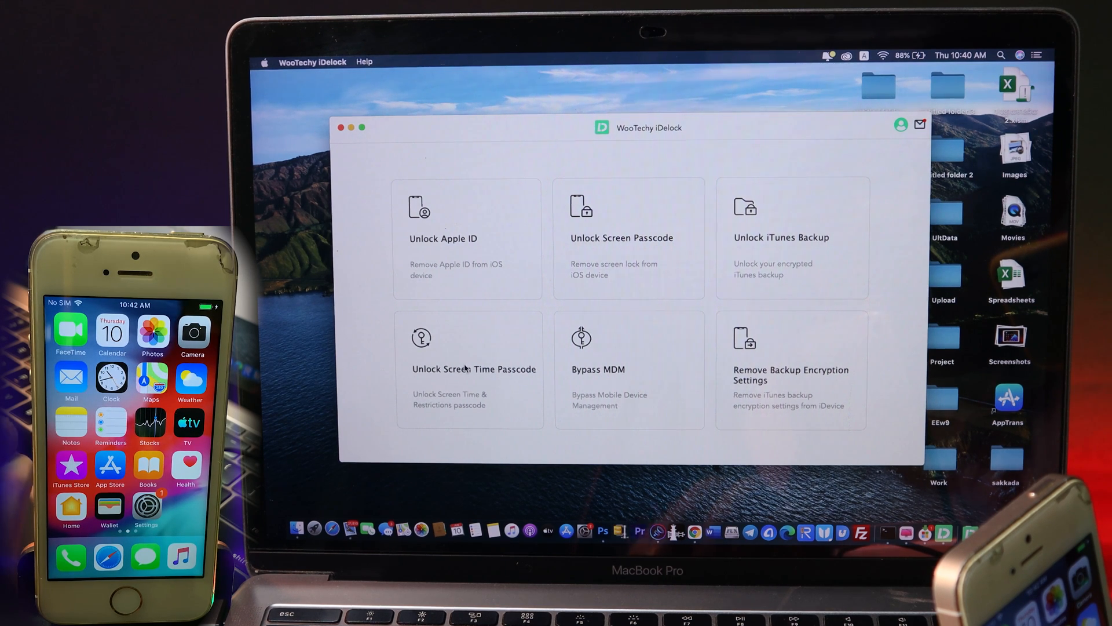
click(467, 355)
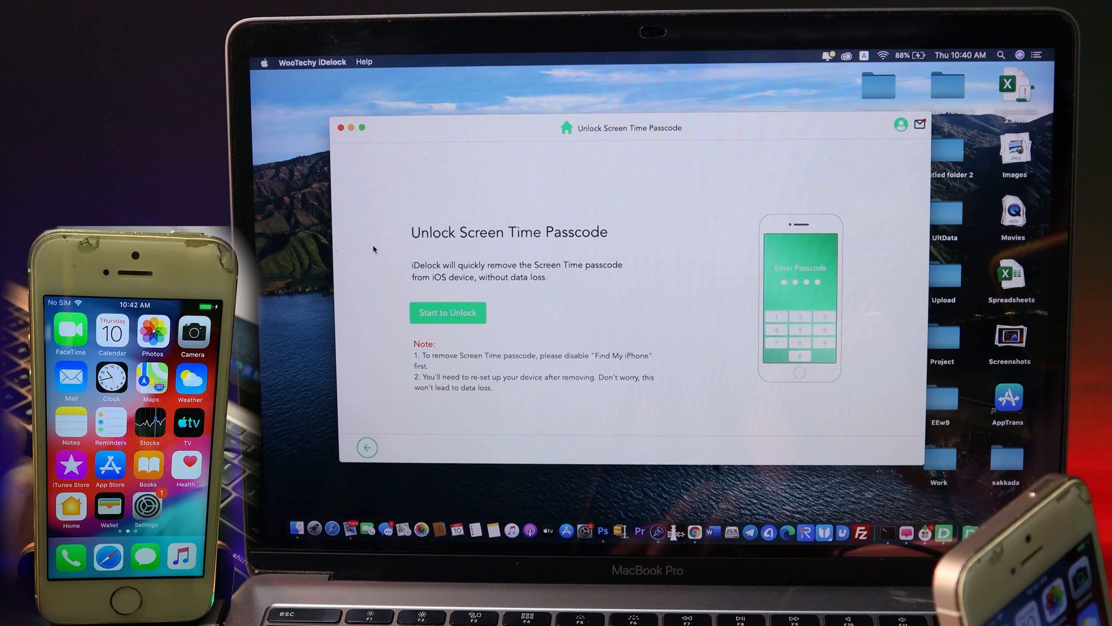
mouse_move(473, 243)
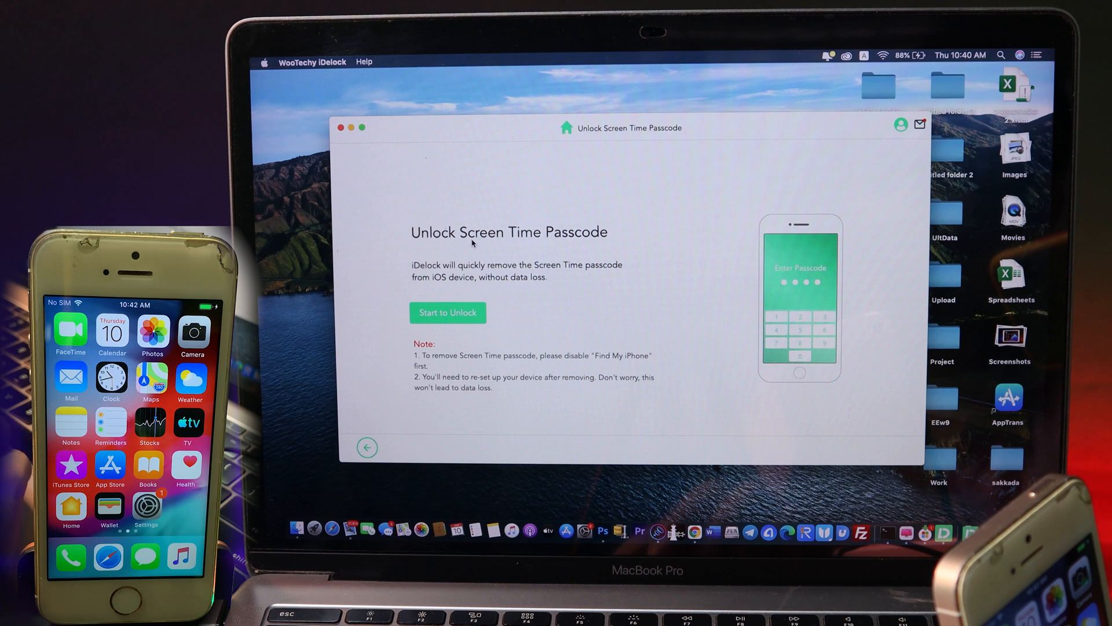
mouse_move(454, 384)
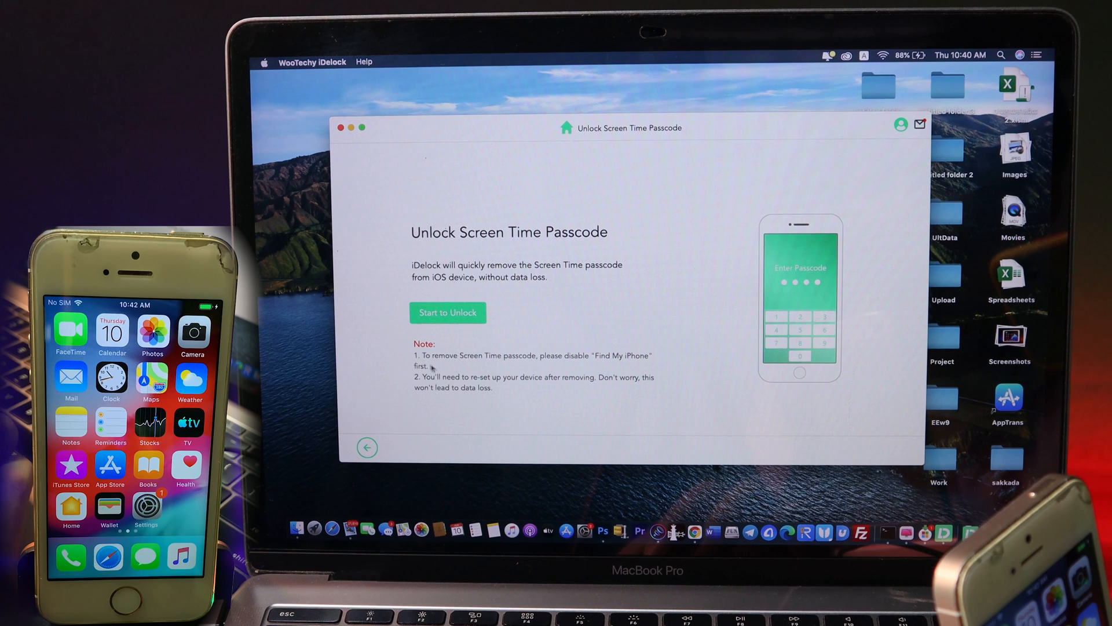
mouse_move(587, 358)
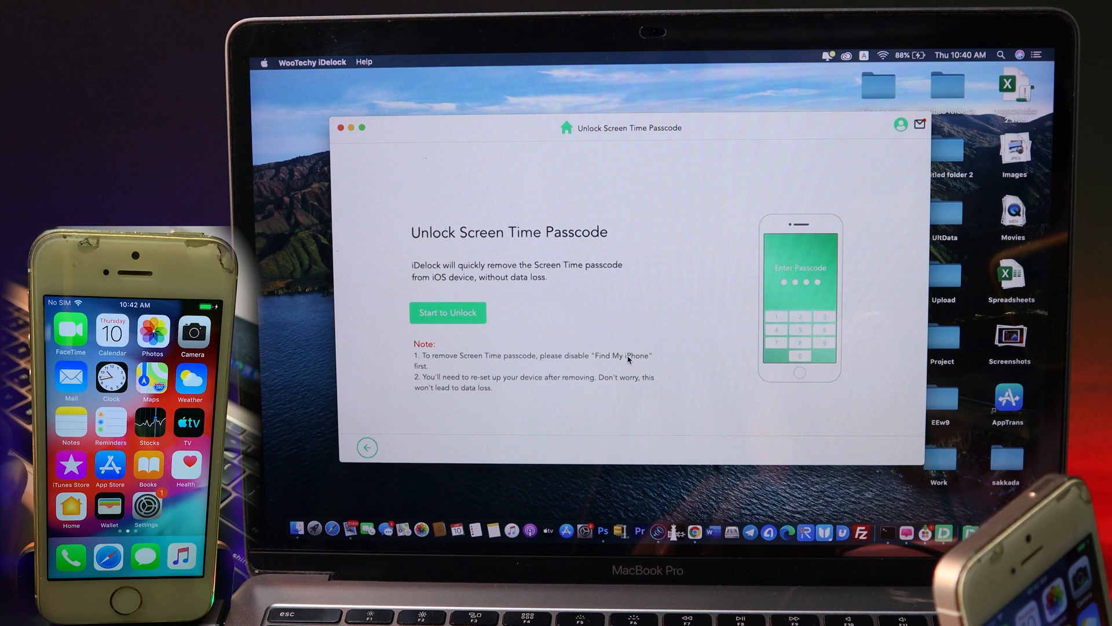
mouse_move(649, 341)
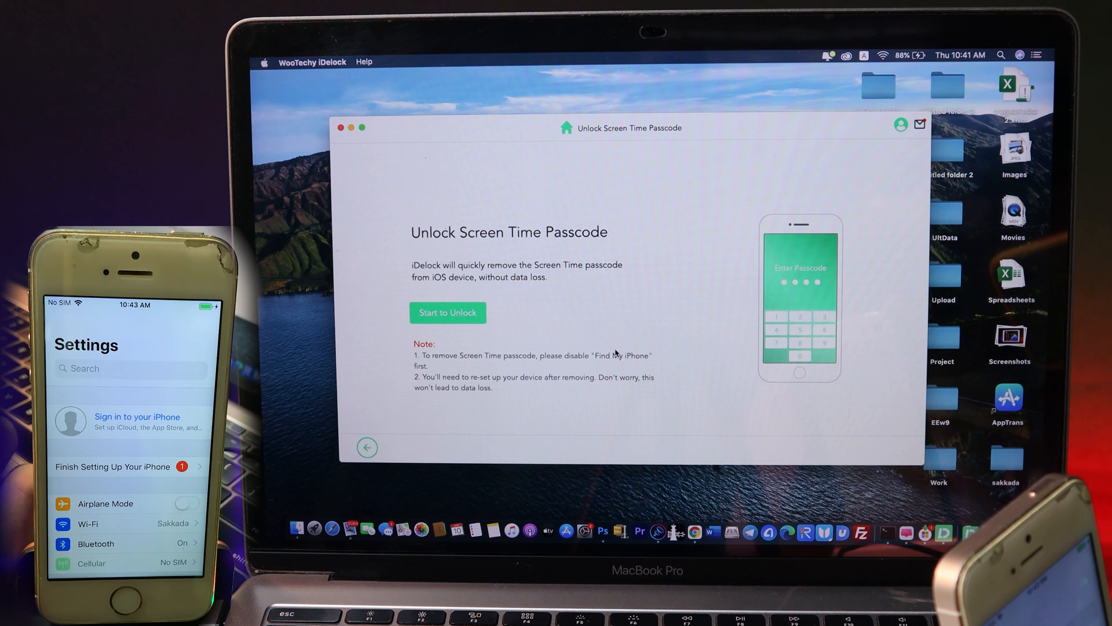
mouse_move(424, 380)
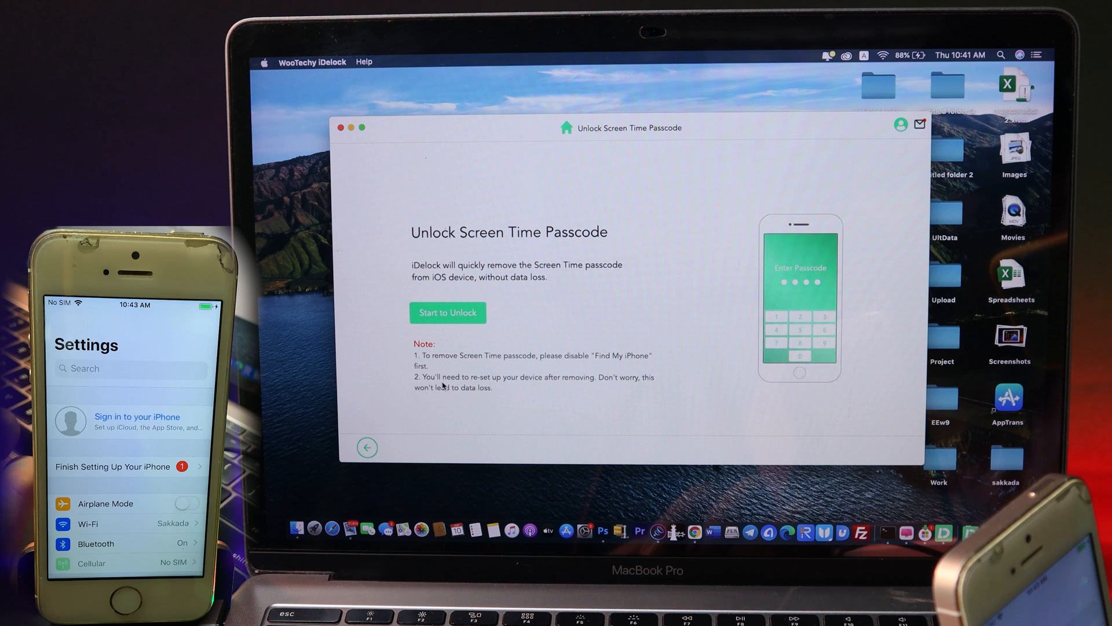
mouse_move(598, 391)
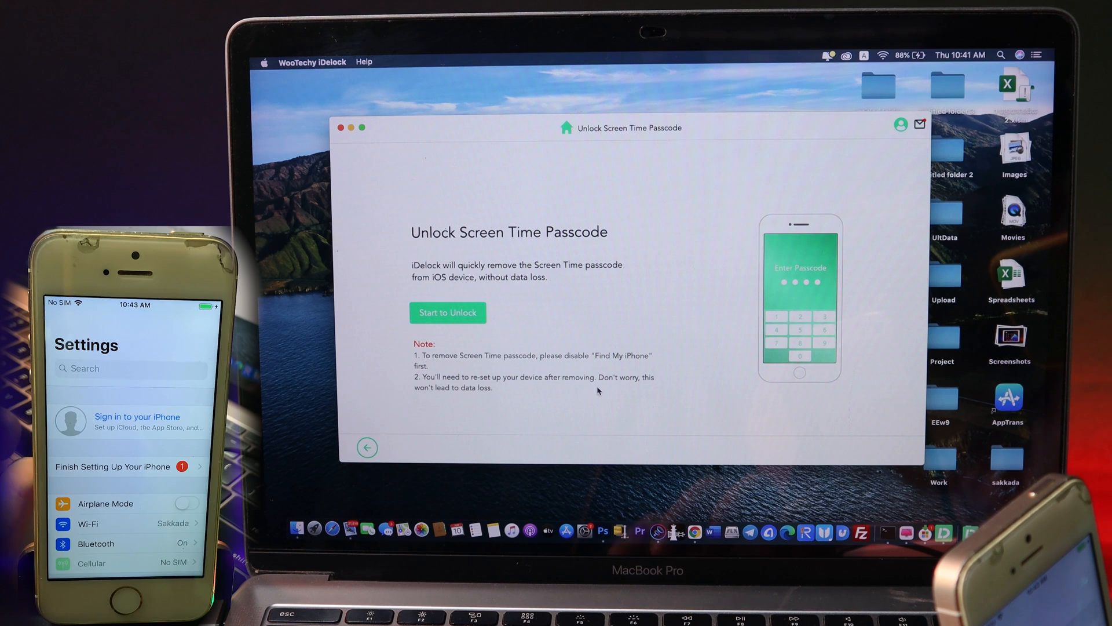
mouse_move(485, 397)
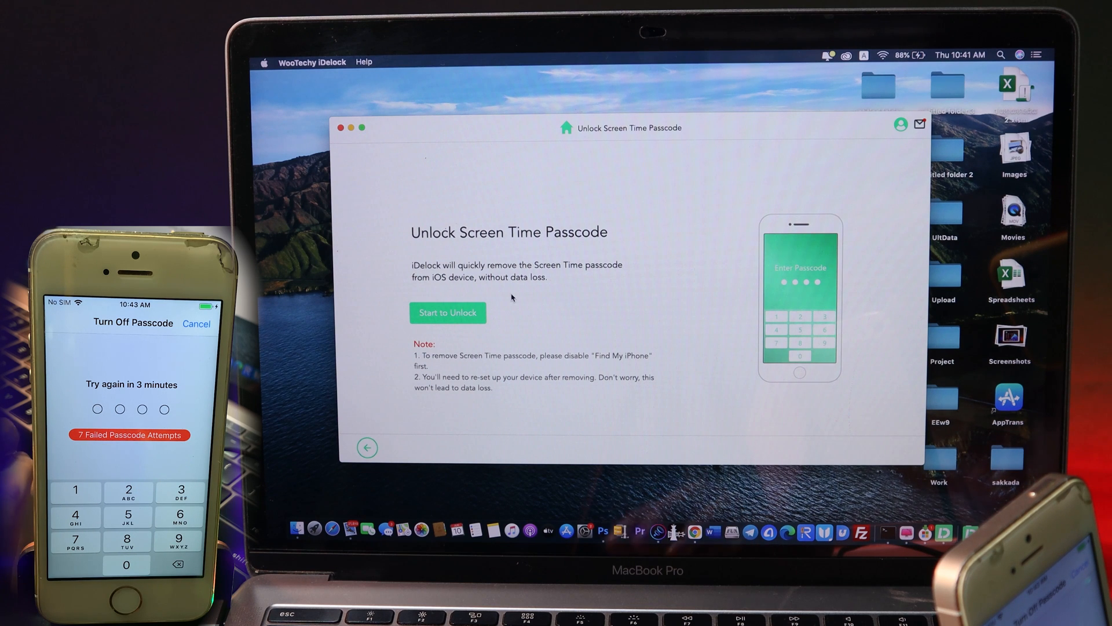
mouse_move(530, 332)
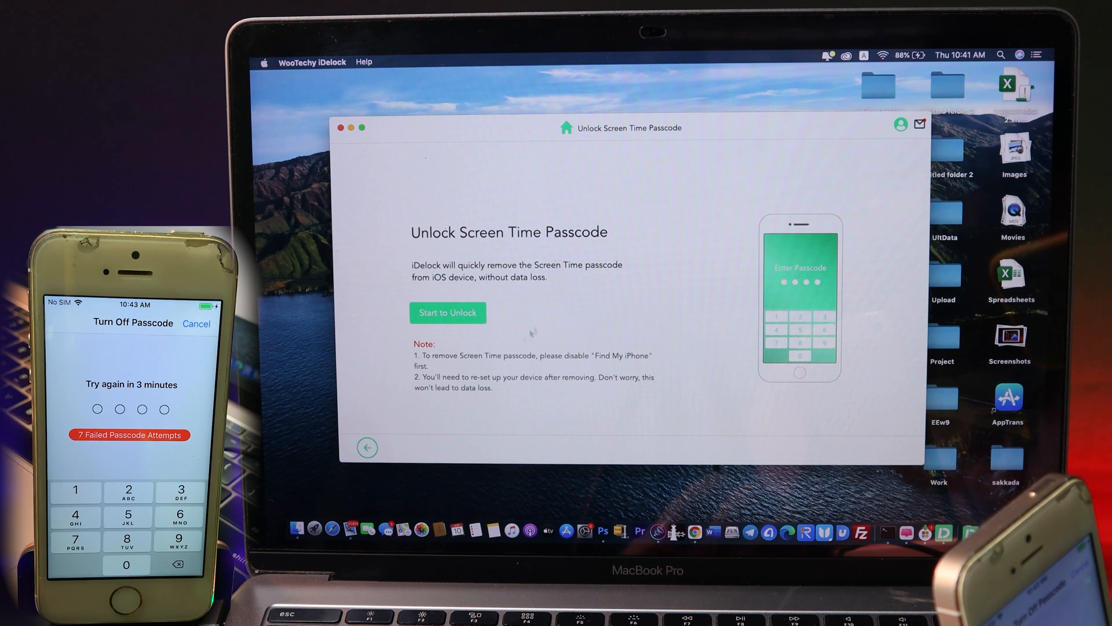
Start the unlock so iDelock reports the Screen Time passcode 'Unlocked Successfully!'
click(447, 311)
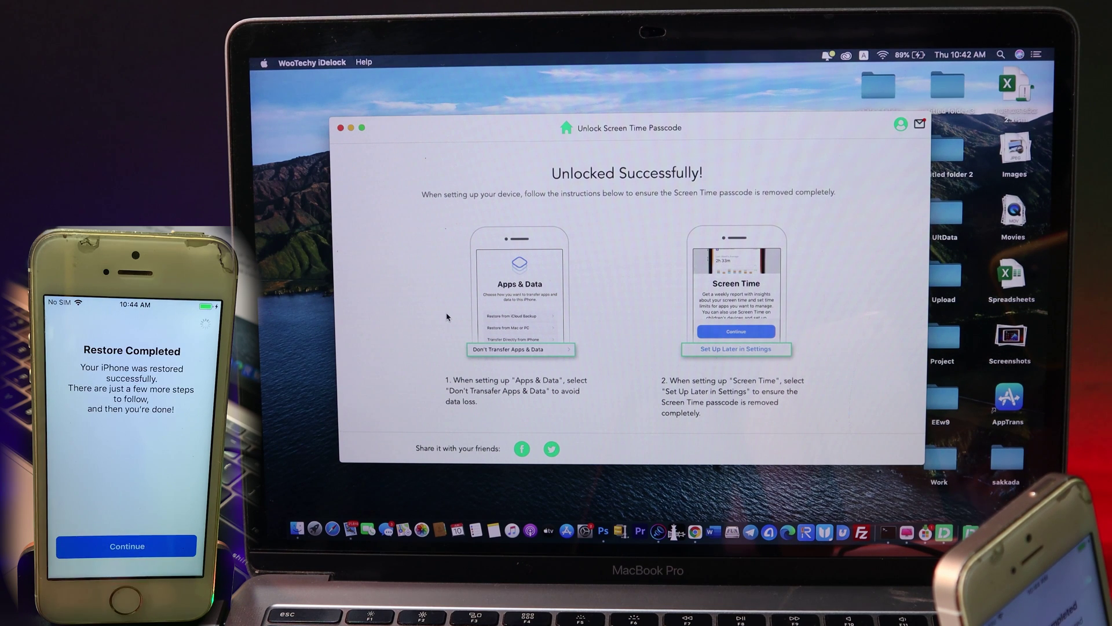
click(126, 545)
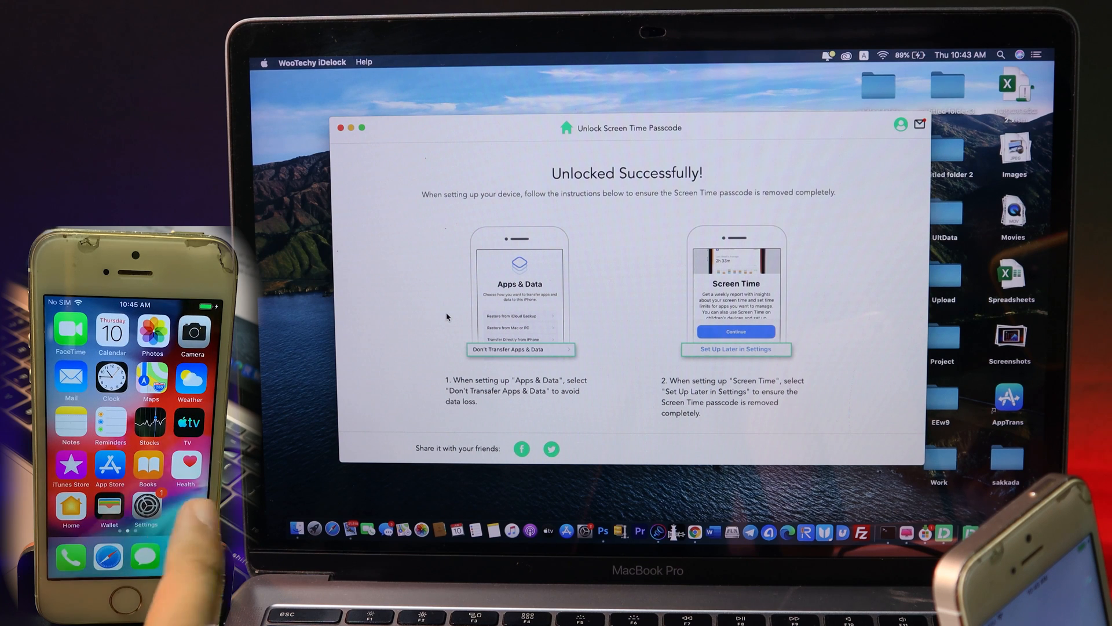
click(146, 507)
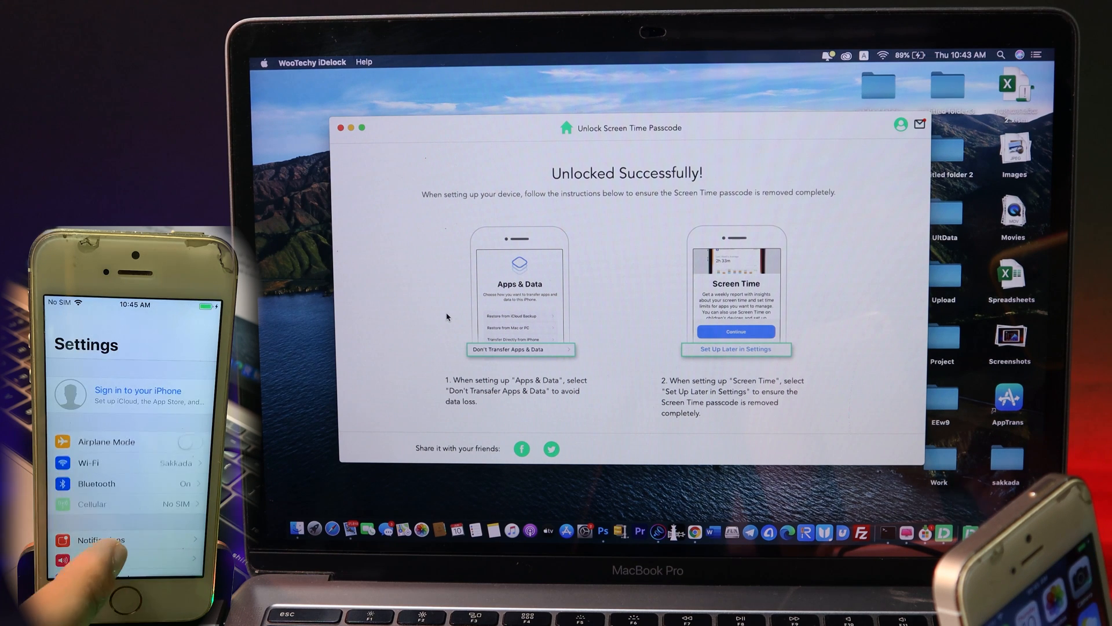